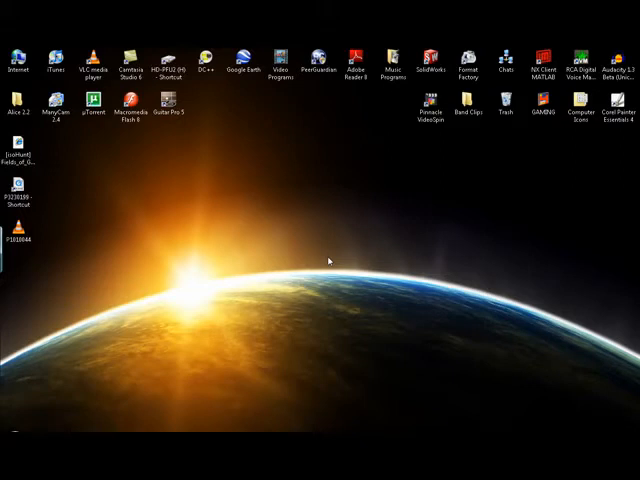
{"action": "mouse_move", "coordinate": [323, 265]}
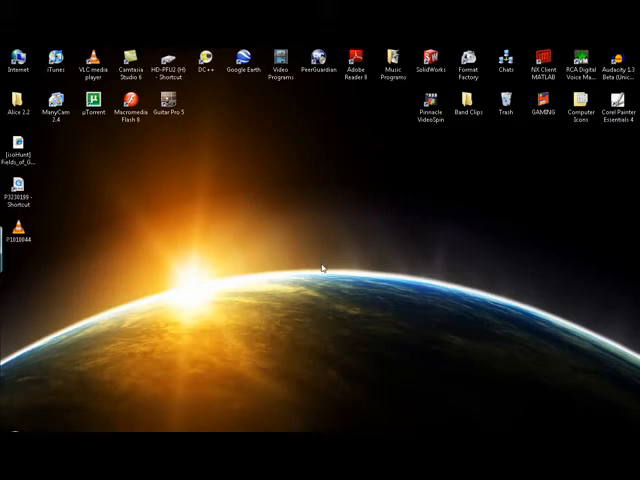
{"action": "mouse_move", "coordinate": [323, 267]}
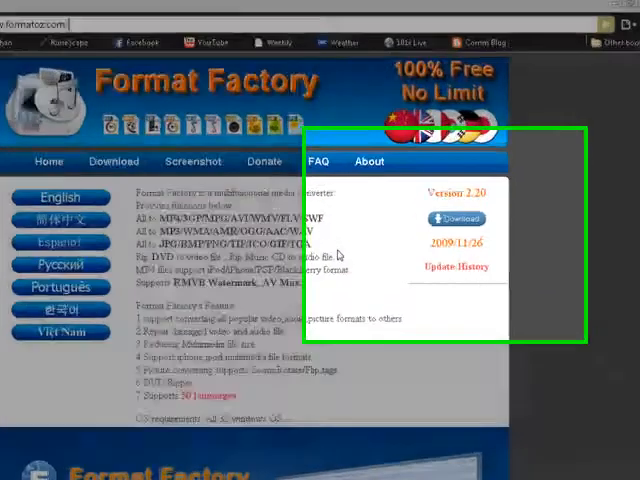
Download the Format Factory installer from the website's main download server.
{"action": "left_click", "coordinate": [456, 219]}
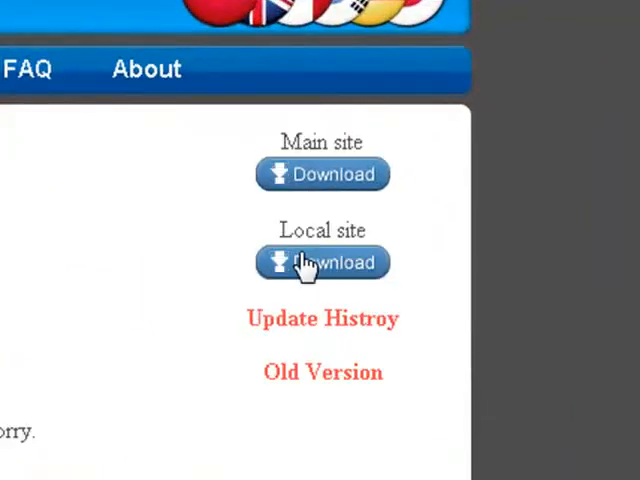
{"action": "mouse_move", "coordinate": [320, 175]}
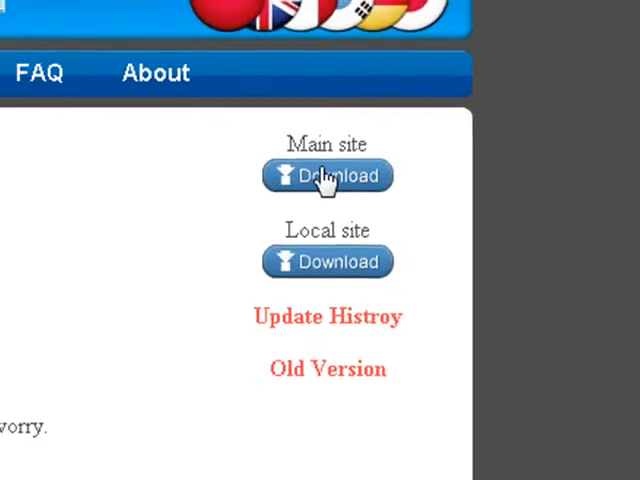
{"action": "left_click", "coordinate": [327, 176]}
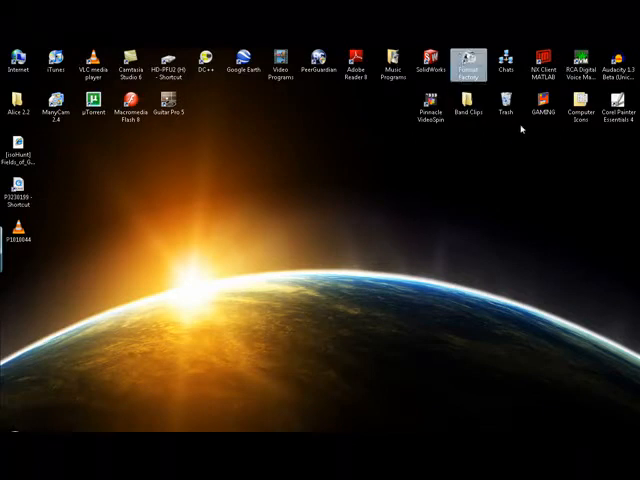
Launch Format Factory from its desktop shortcut.
{"action": "double_click", "coordinate": [468, 48]}
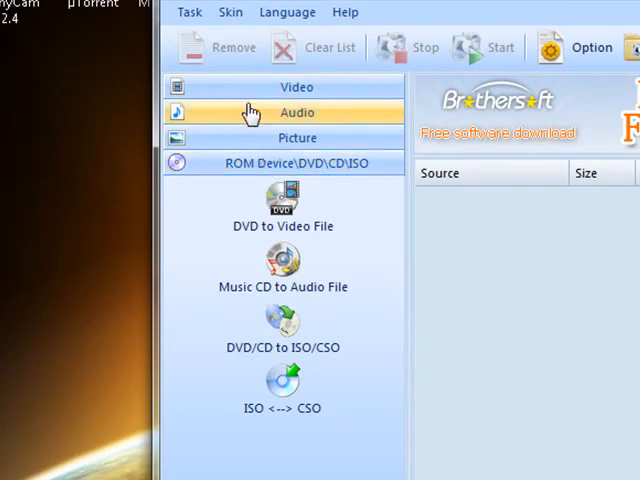
Expand the Video category to show conversions such as All to WMV.
{"action": "left_click", "coordinate": [297, 87]}
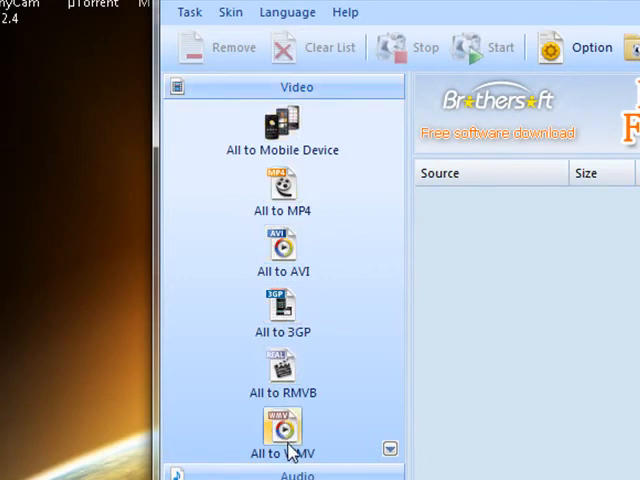
{"action": "mouse_move", "coordinate": [280, 448]}
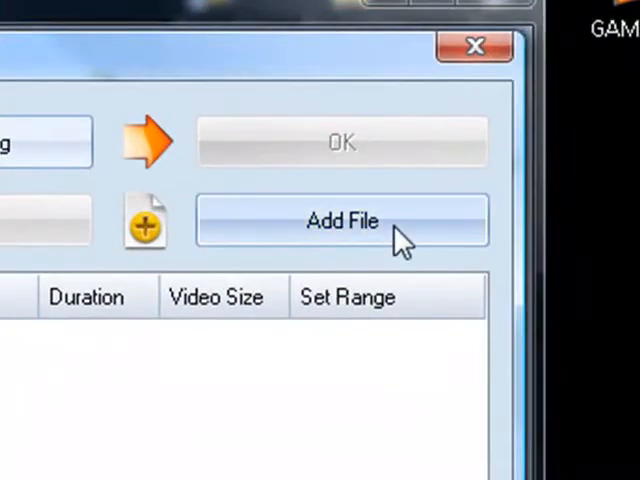
Add P1010096.MOV from the Videos folder to the All to WMV job.
{"action": "left_click", "coordinate": [343, 219]}
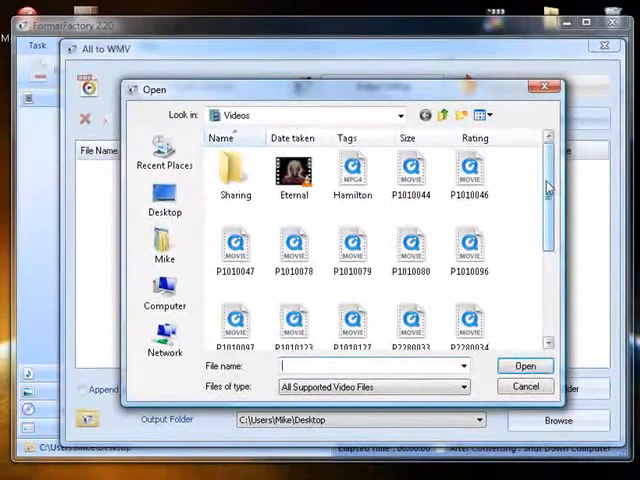
{"action": "scroll", "scroll_direction": "down", "scroll_amount": 3}
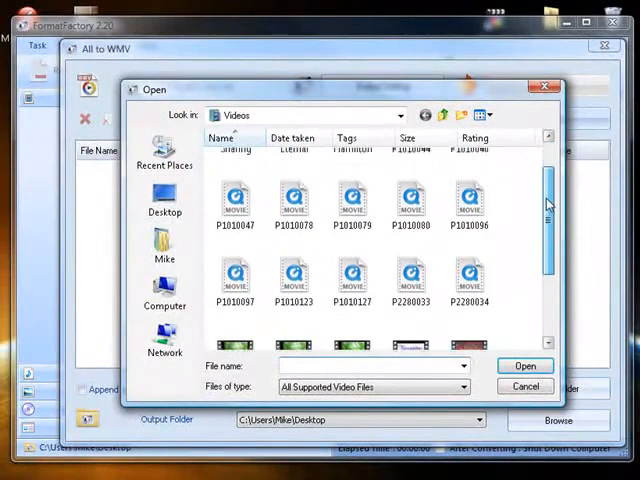
{"action": "scroll", "scroll_direction": "up", "scroll_amount": 3}
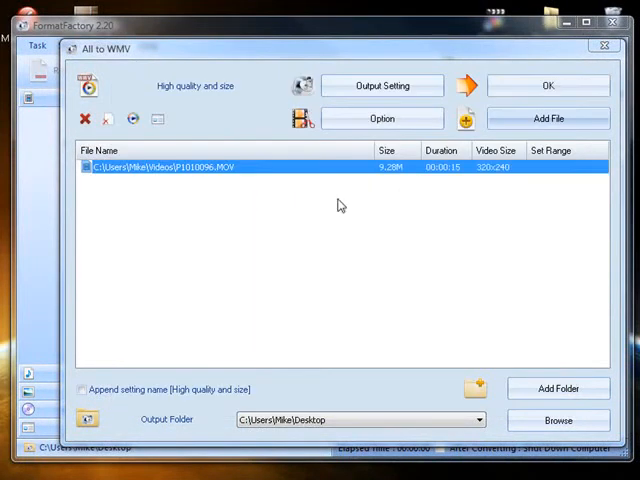
{"action": "mouse_move", "coordinate": [334, 180]}
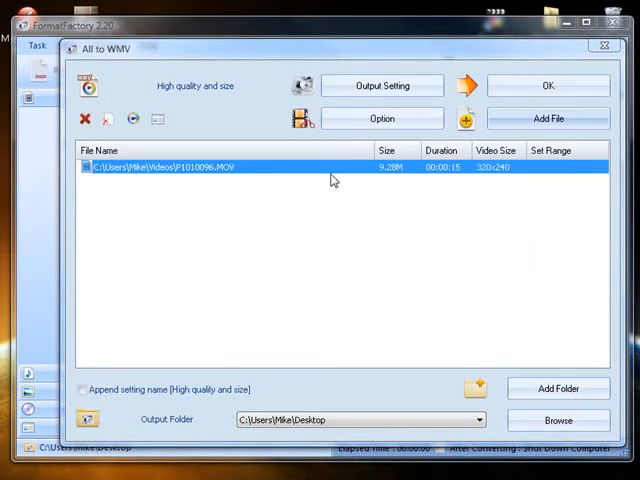
{"action": "mouse_move", "coordinate": [312, 315]}
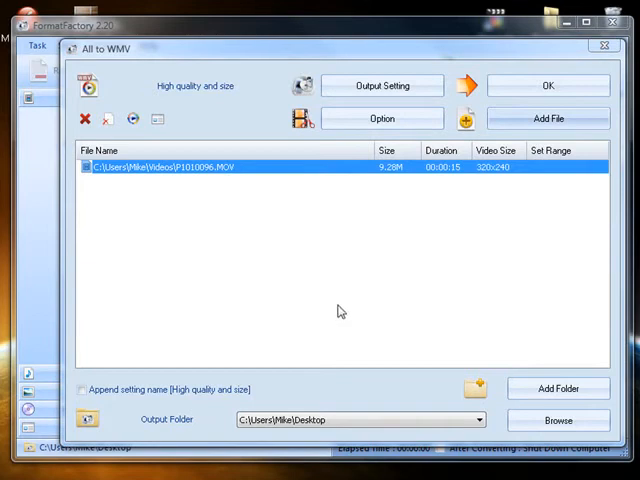
{"action": "mouse_move", "coordinate": [491, 181]}
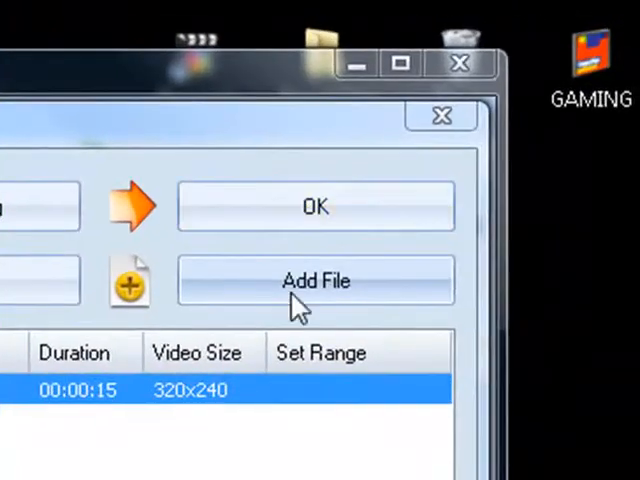
Confirm the P1010096.MOV to WMV task and start the conversion.
{"action": "left_click", "coordinate": [315, 206]}
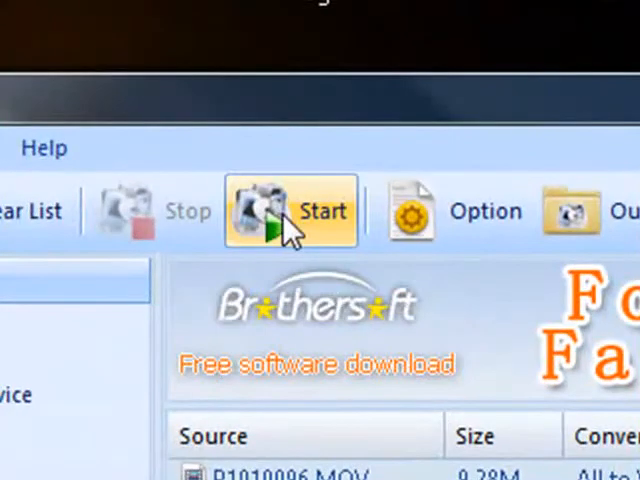
{"action": "left_click", "coordinate": [290, 211]}
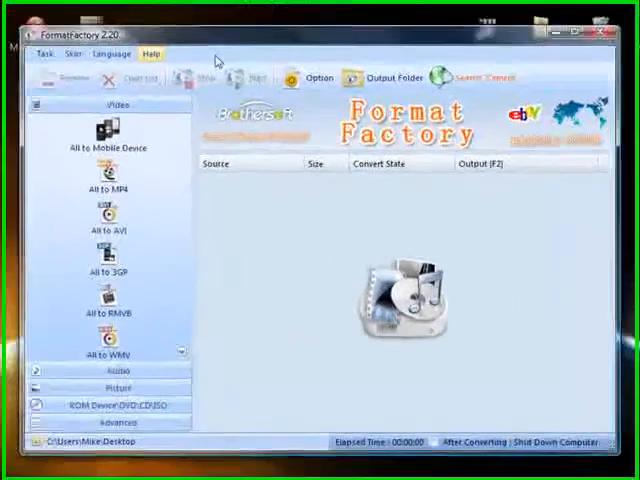
{"action": "left_click", "coordinate": [317, 72]}
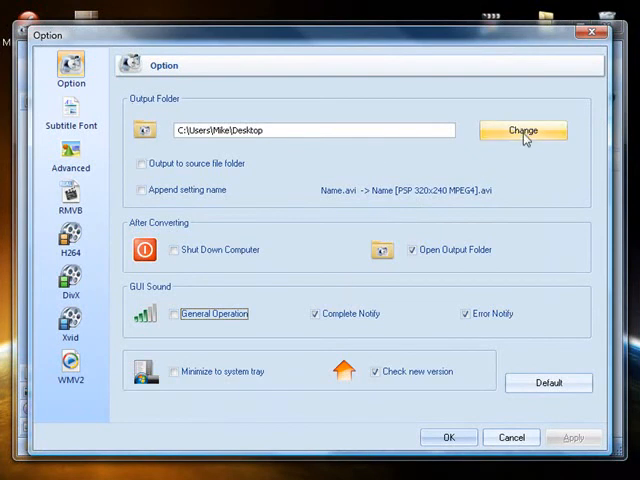
{"action": "left_click", "coordinate": [523, 130]}
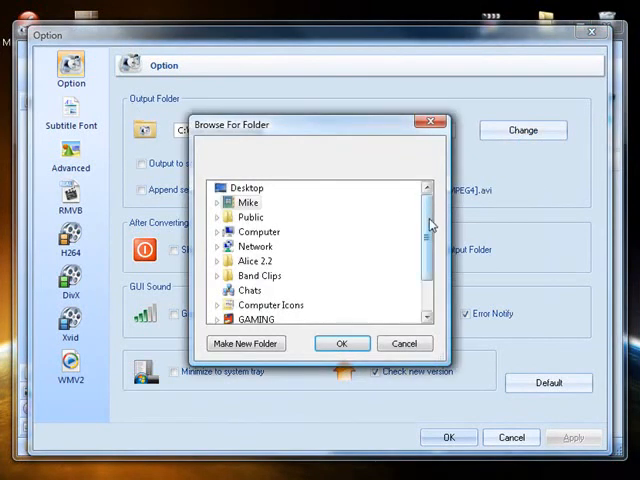
{"action": "left_click", "coordinate": [341, 343]}
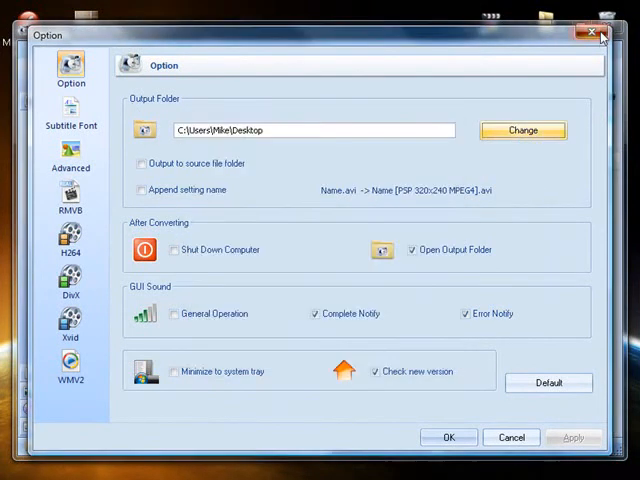
{"action": "left_click", "coordinate": [589, 34]}
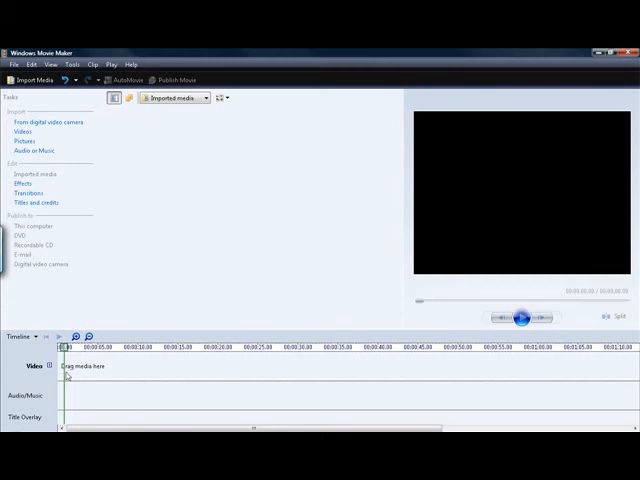
{"action": "mouse_move", "coordinate": [60, 355]}
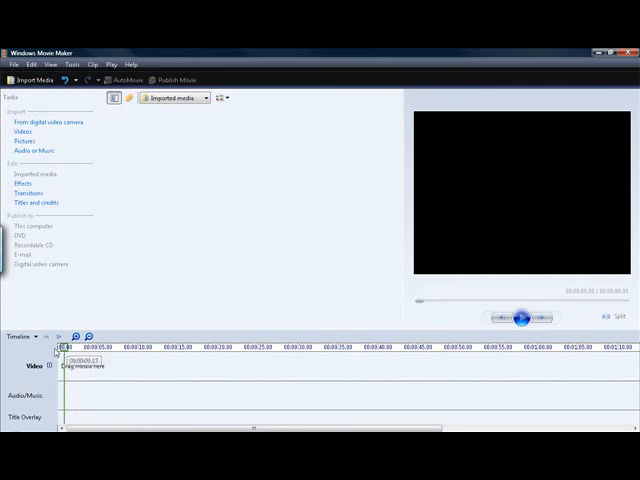